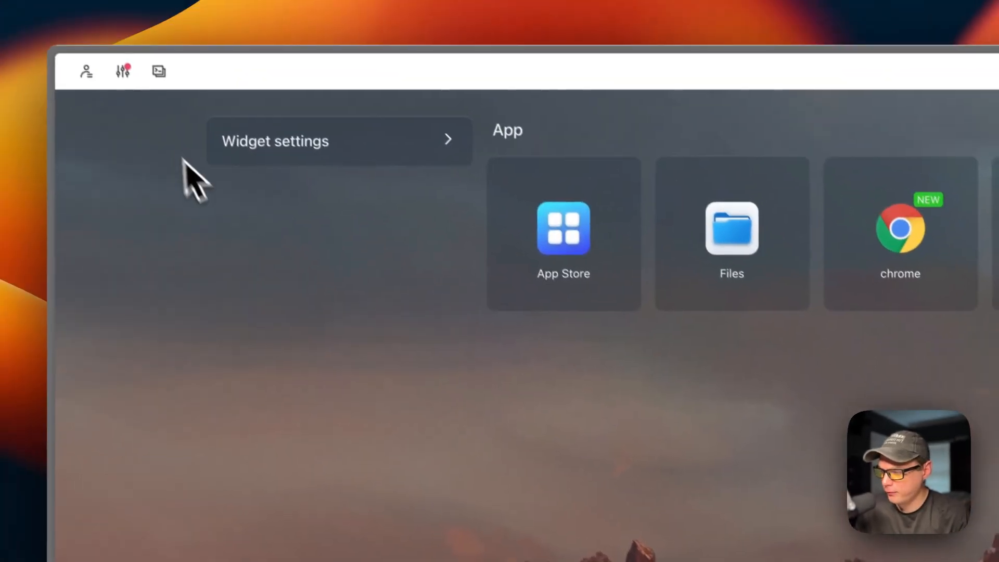
Launch Homarr from the CasaOS dashboard and scroll its welcome board down to the big-bear-chrome tile.
left_click(123, 70)
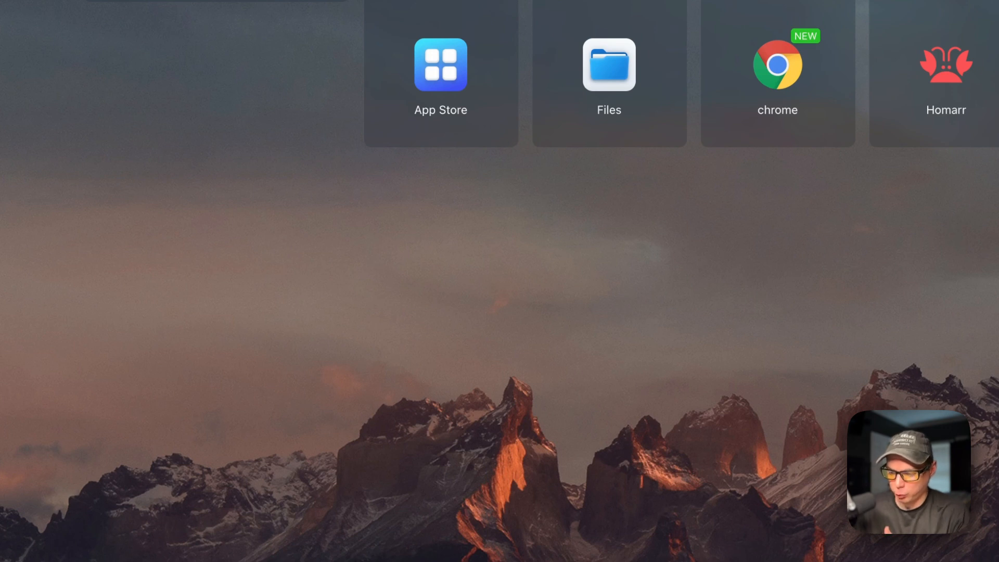
mouse_move(471, 296)
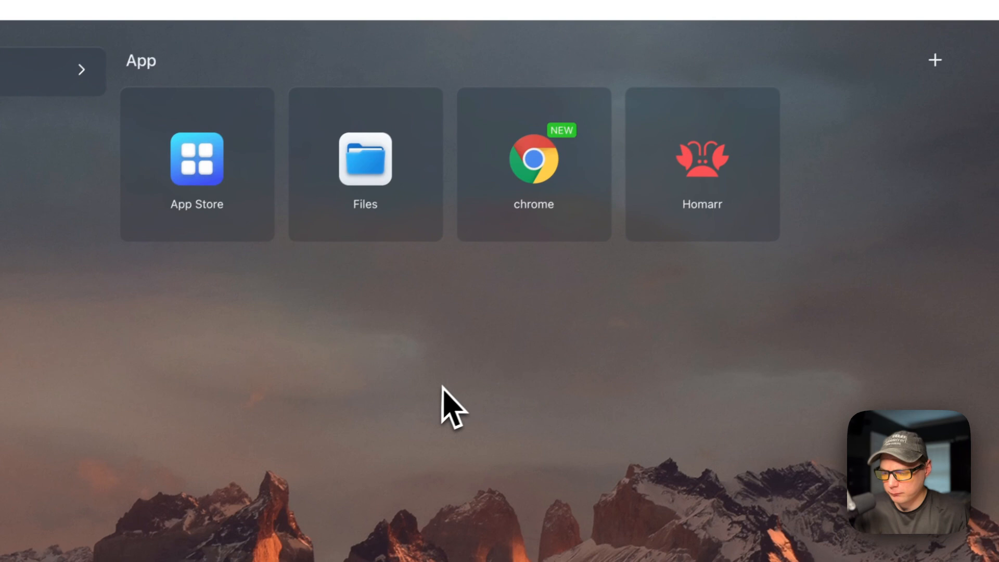
mouse_move(700, 192)
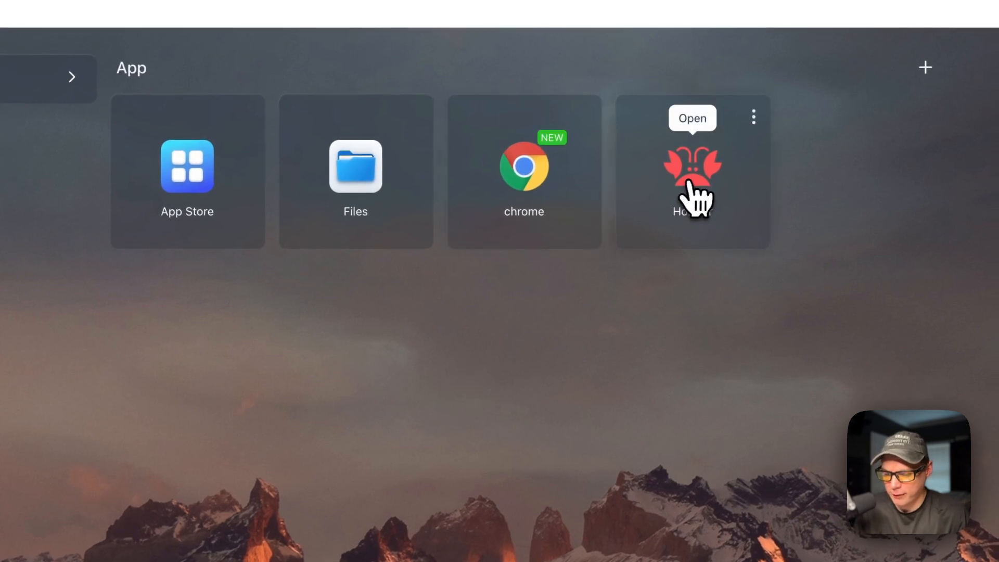
left_click(692, 172)
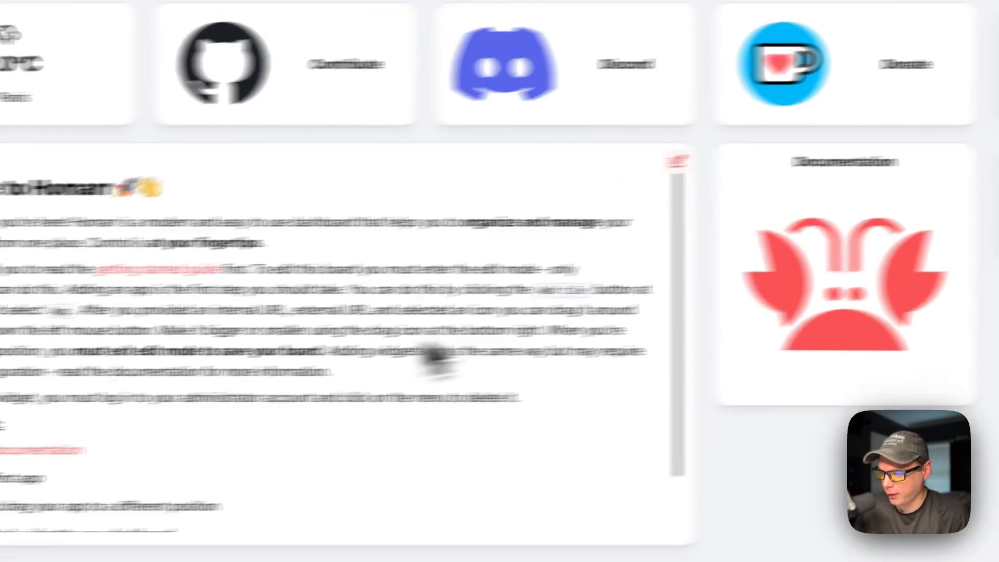
scroll("down", 3)
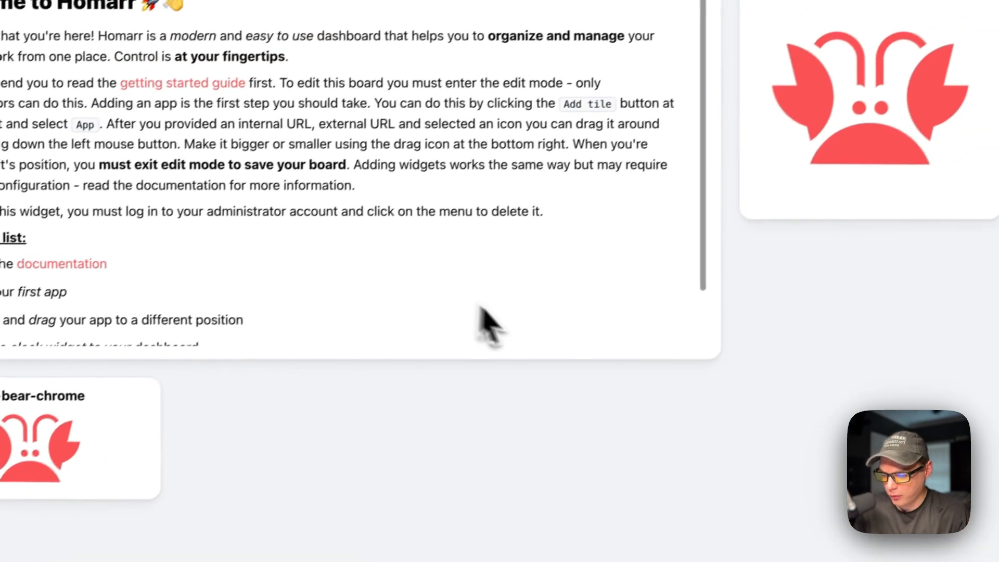
scroll("down", 3)
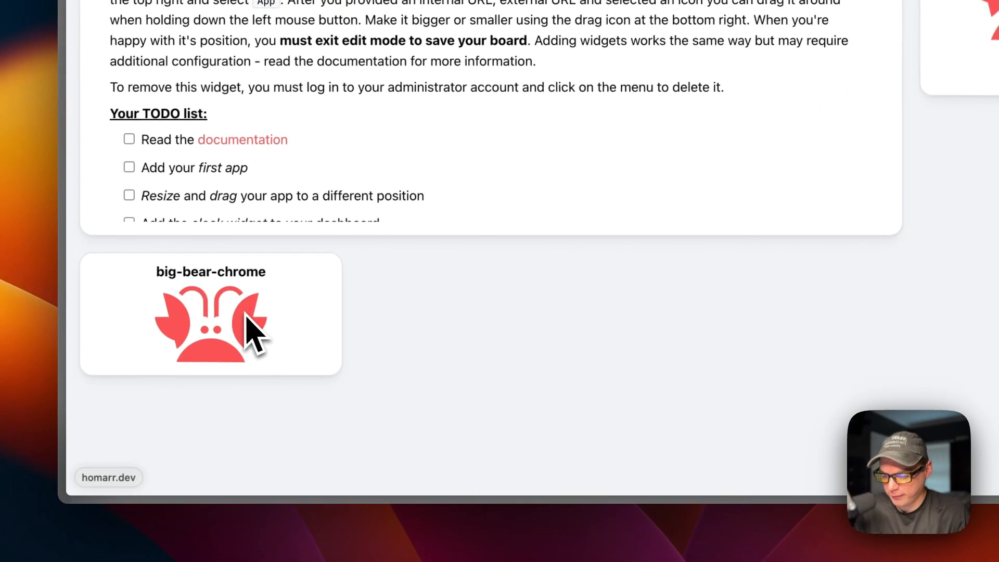
mouse_move(503, 324)
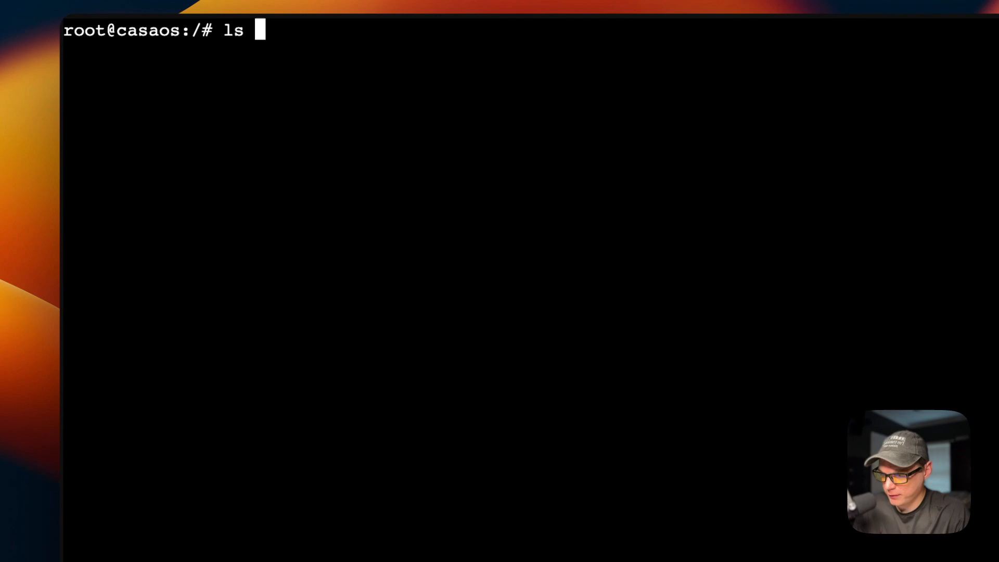
List /DATA/AppData and /var/lib/casaos/apps, showing big-bear-chrome, dozzle and homarr folders.
type("/DATA/AppData")
type("ls")
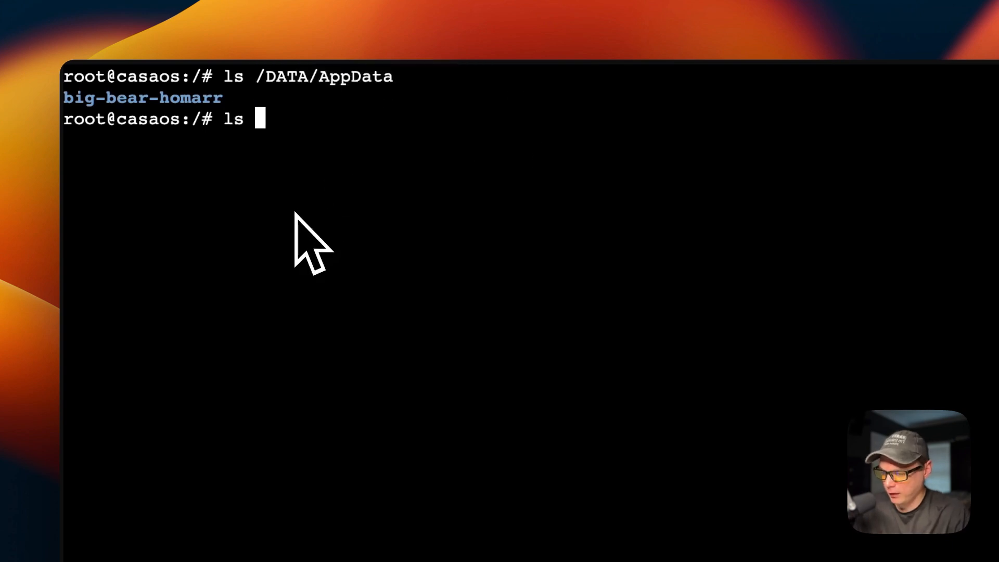
type("/var/")
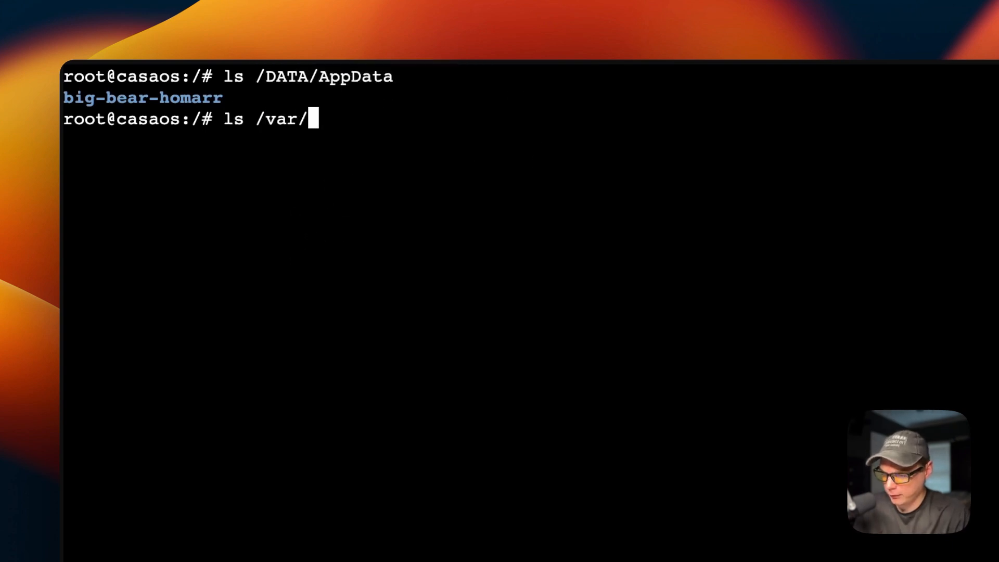
type("lib/casaos/apps")
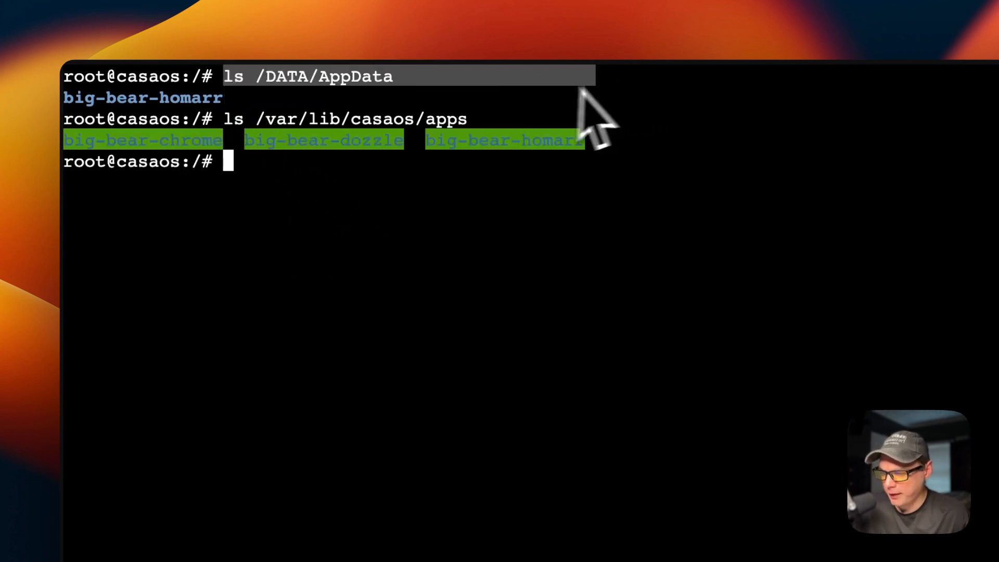
mouse_move(395, 153)
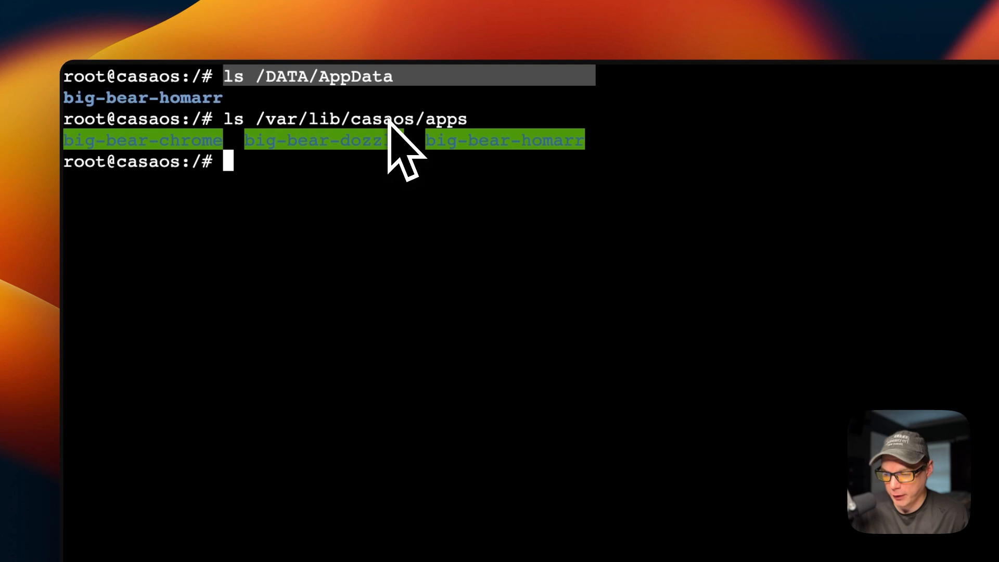
mouse_move(303, 159)
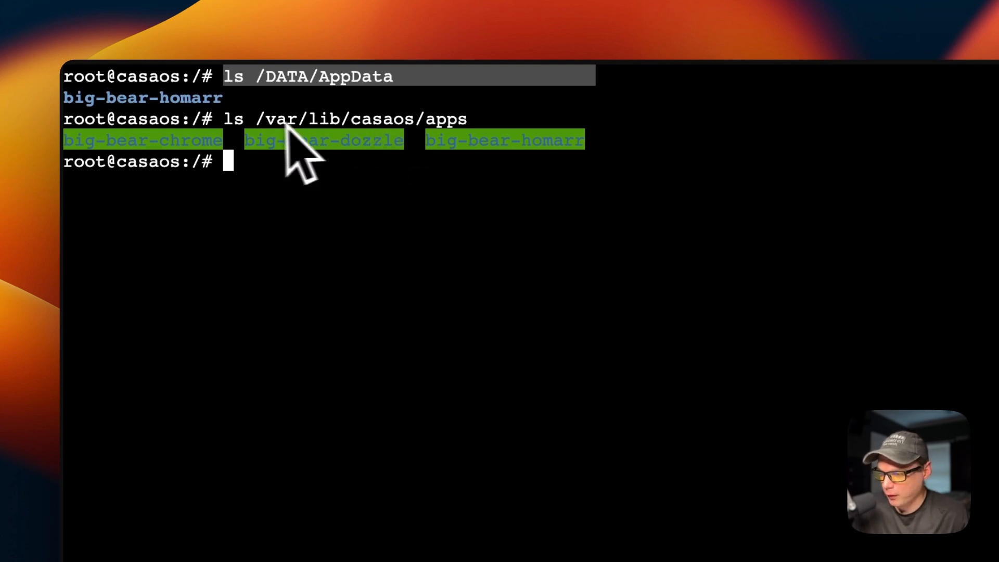
mouse_move(185, 126)
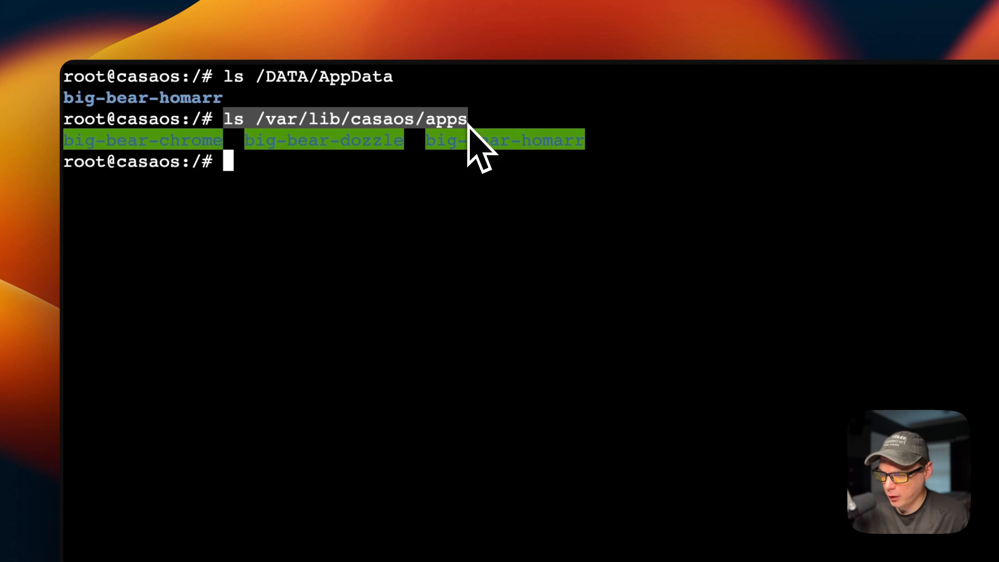
mouse_move(367, 172)
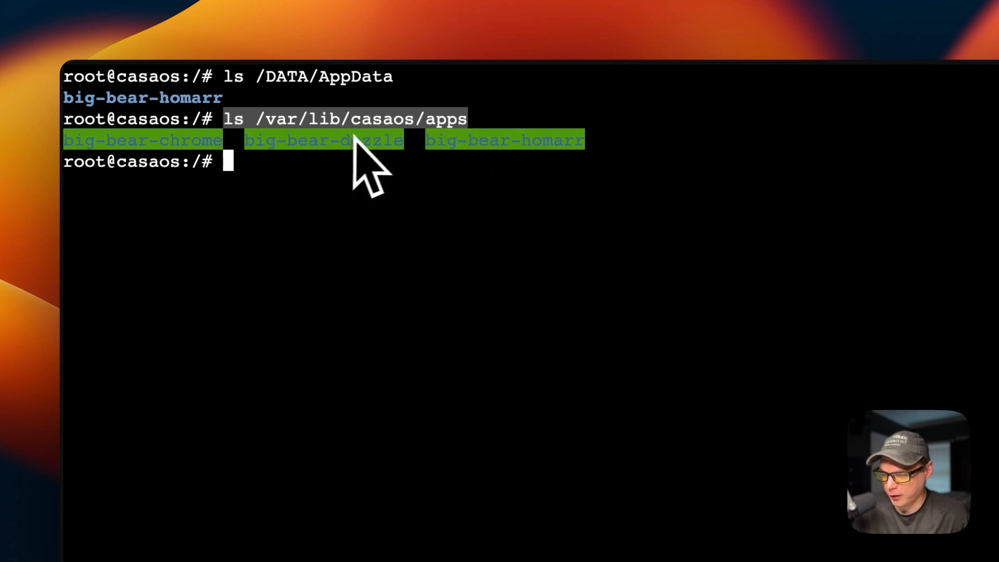
mouse_move(105, 172)
type("wget -qO- https://get.casaos.io/v0.4.8 | sudo bash")
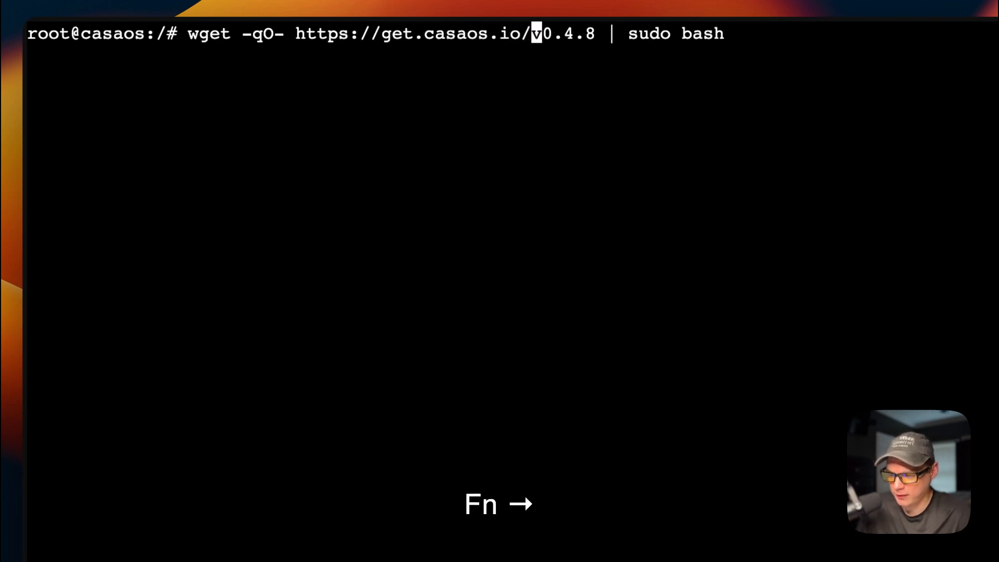
key("Right")
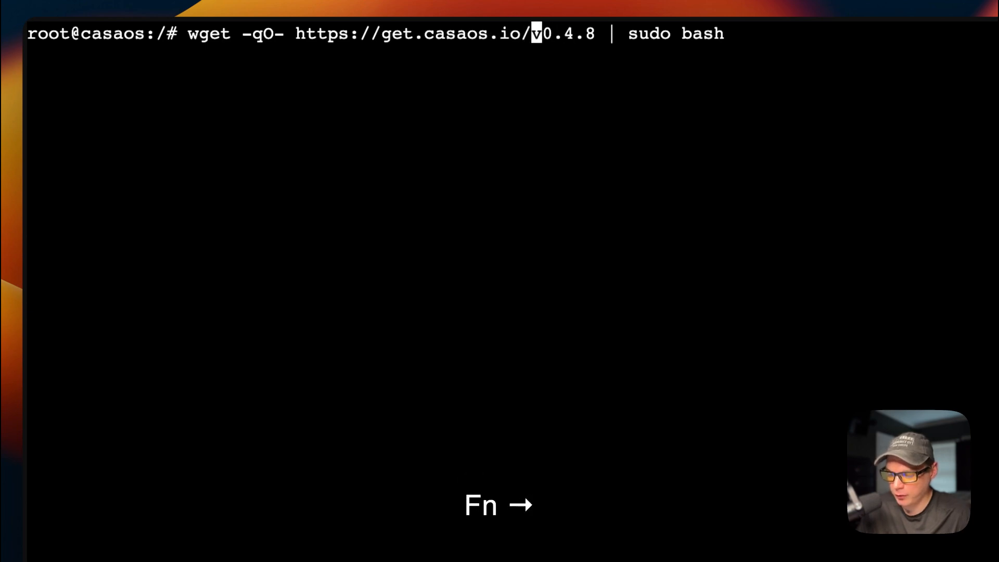
key("Right")
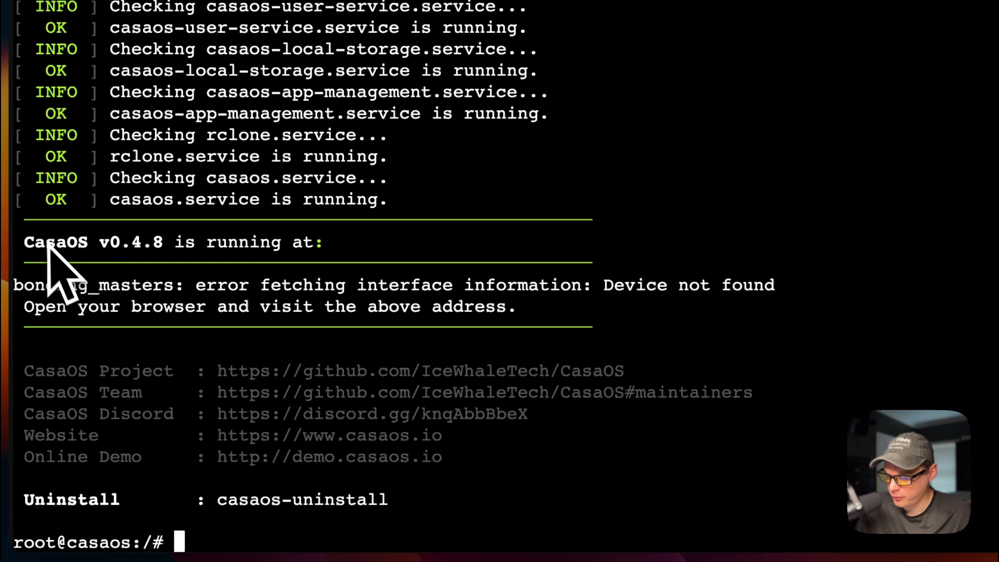
mouse_move(382, 255)
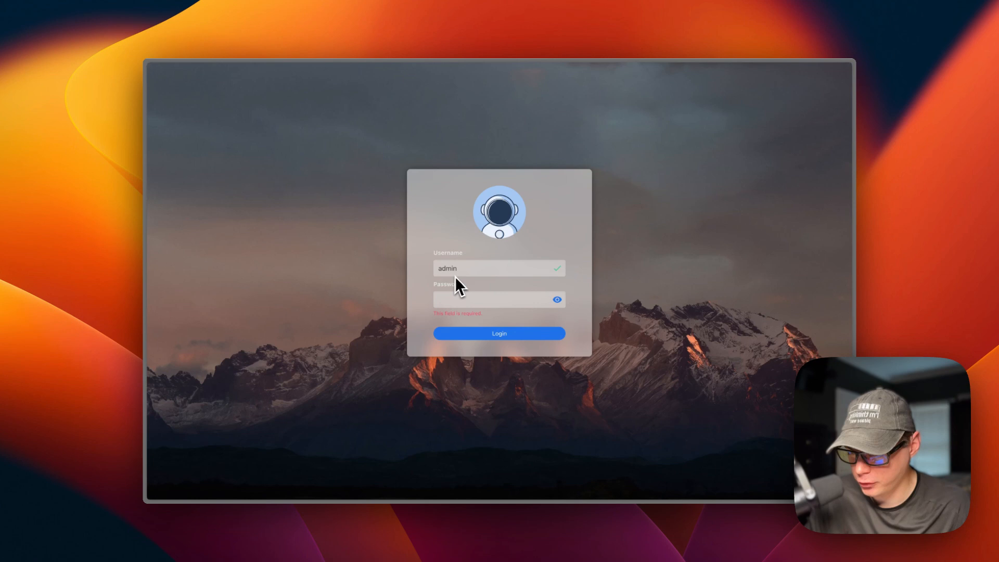
mouse_move(479, 270)
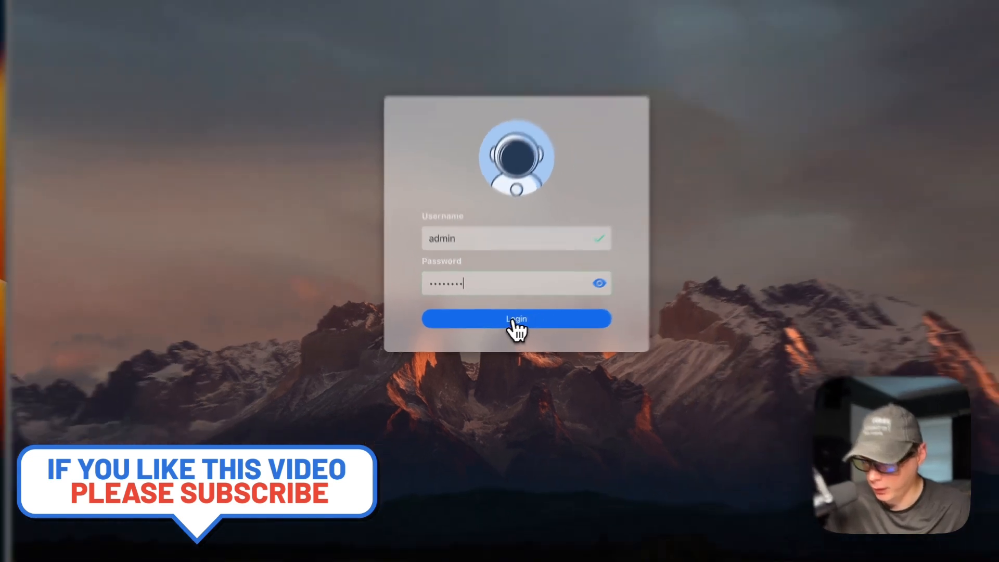
Log into CasaOS after the upgrade, reaching the dashboard with App Store, Files, chrome and Homarr.
left_click(516, 318)
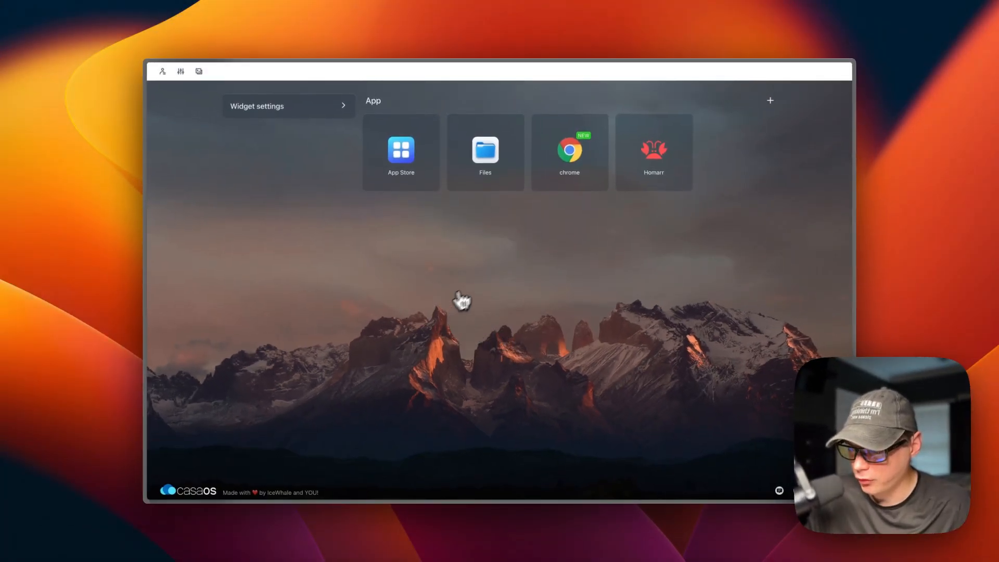
mouse_move(600, 242)
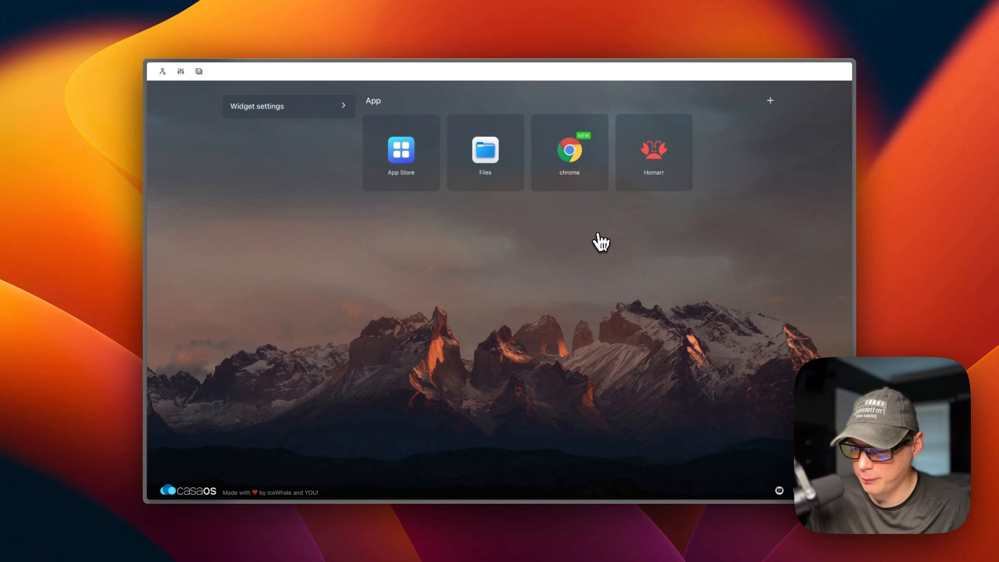
mouse_move(653, 152)
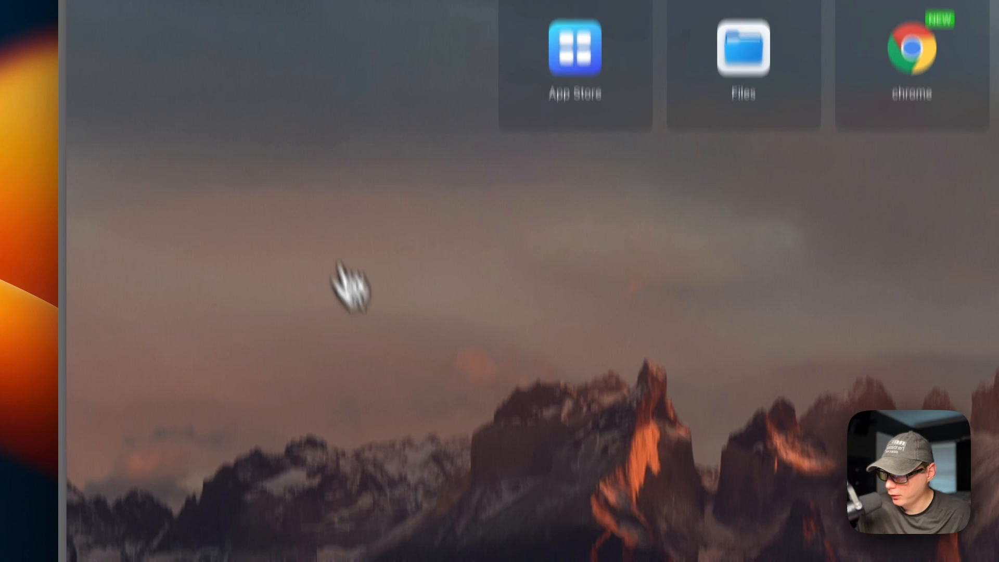
Check Settings shows v0.4.8 as latest, then bring up the App Store's Manual App Install form.
left_click(108, 12)
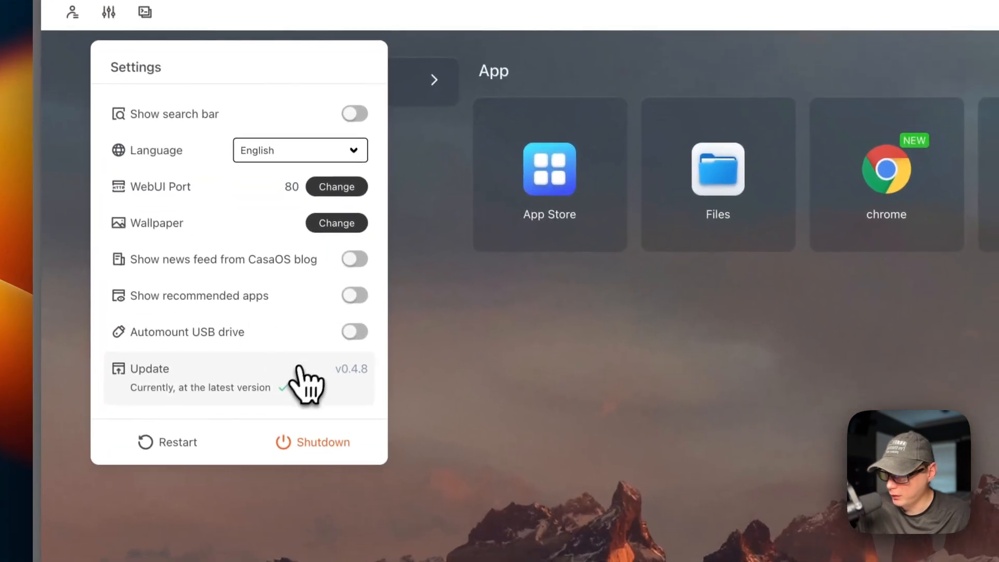
mouse_move(363, 399)
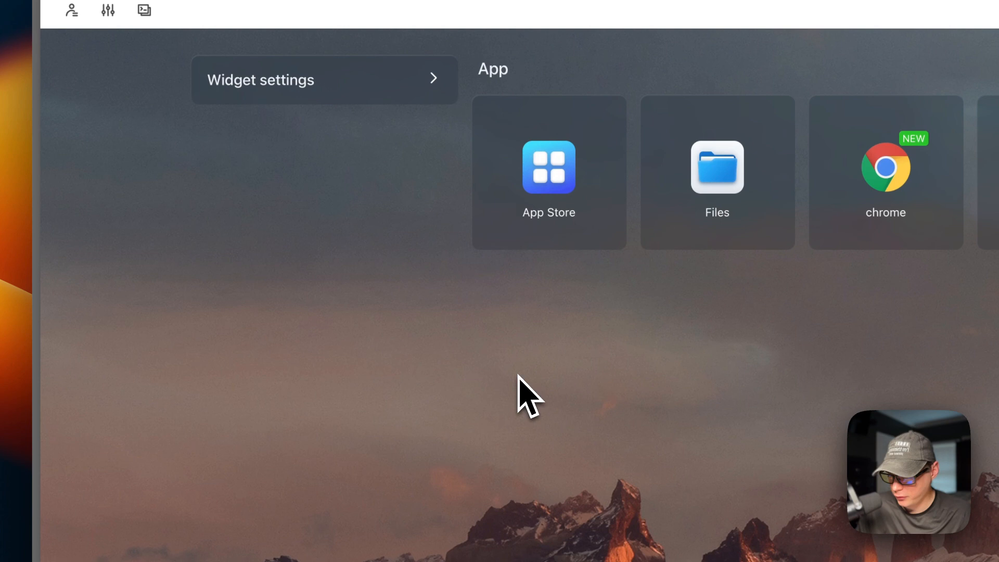
mouse_move(549, 178)
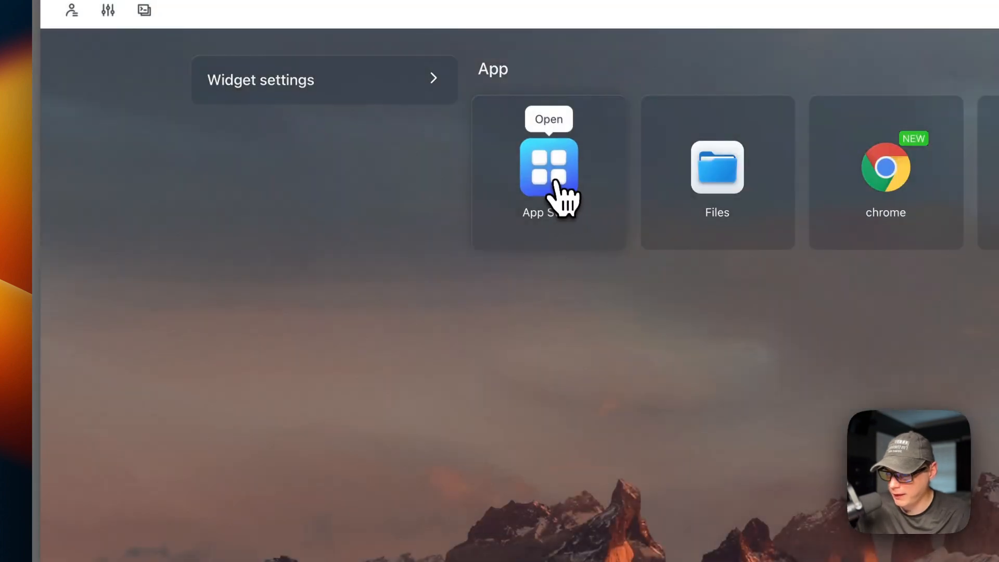
left_click(548, 169)
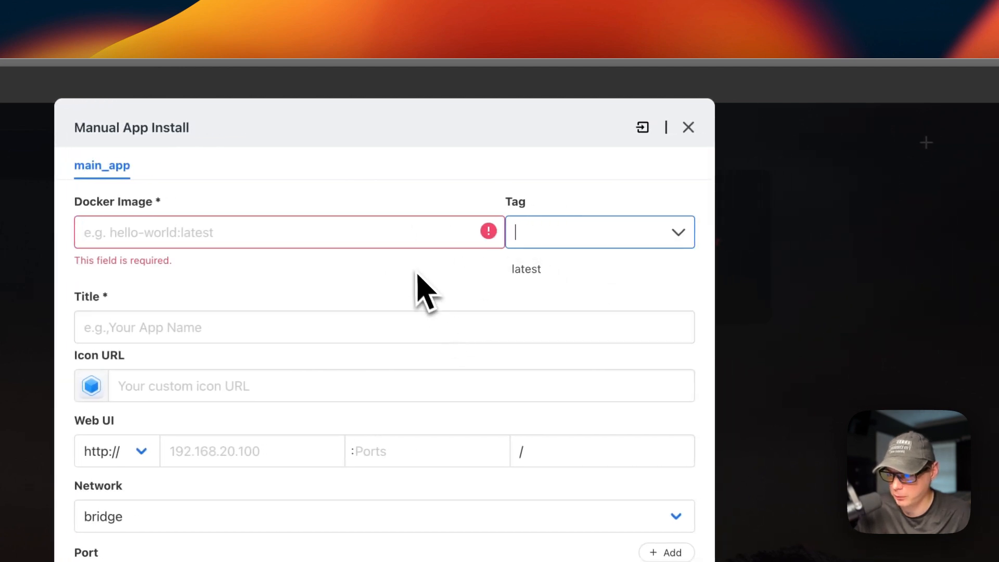
left_click(688, 127)
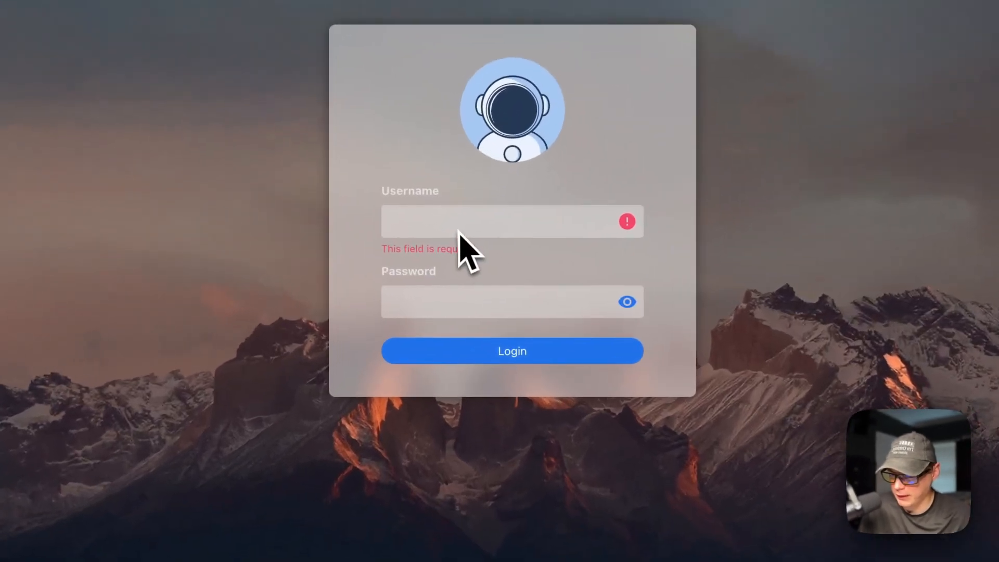
Sign in as adm after the downgrade and view the dashboard still listing App Store, Files, chrome and Homarr.
left_click(484, 221)
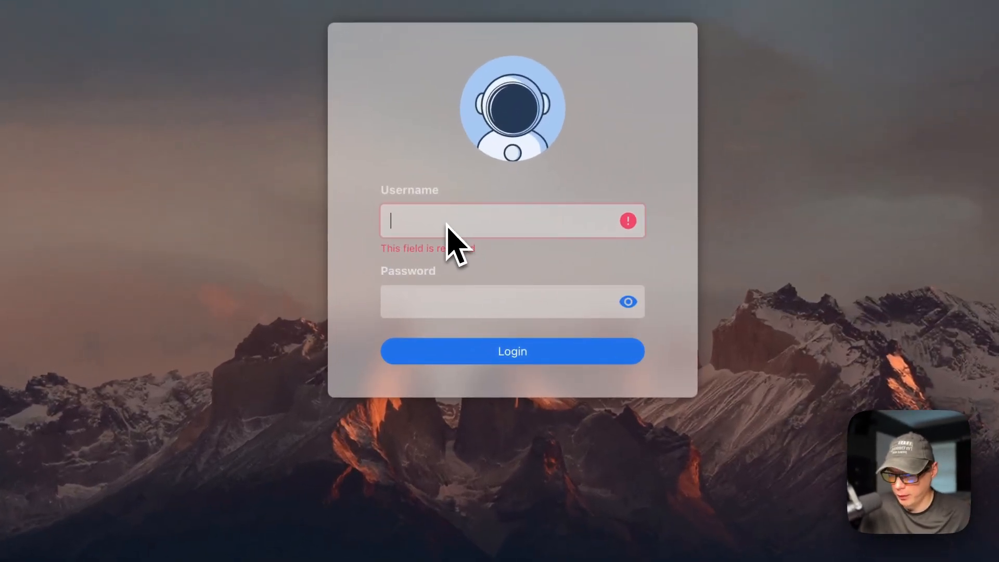
type("admin")
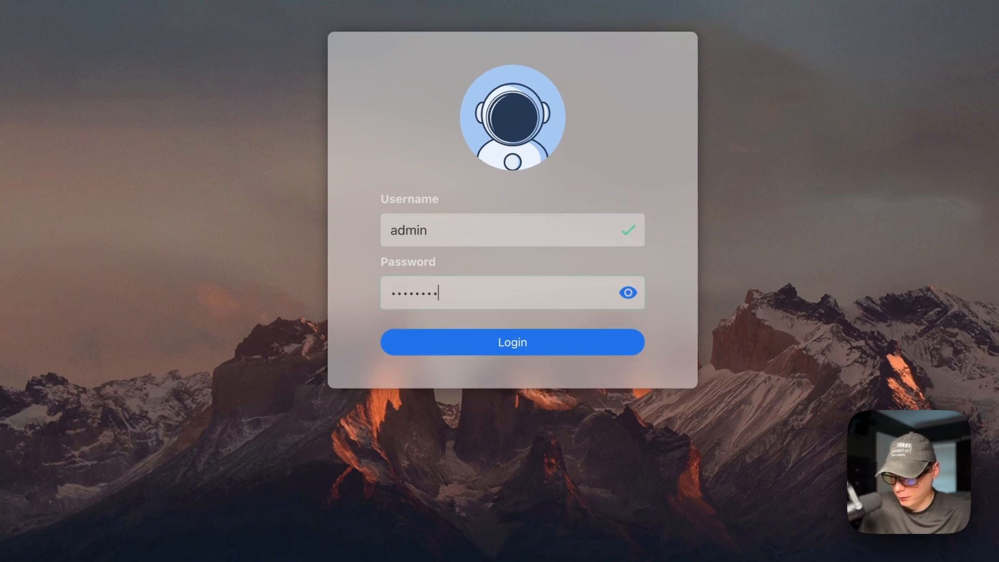
left_click(512, 341)
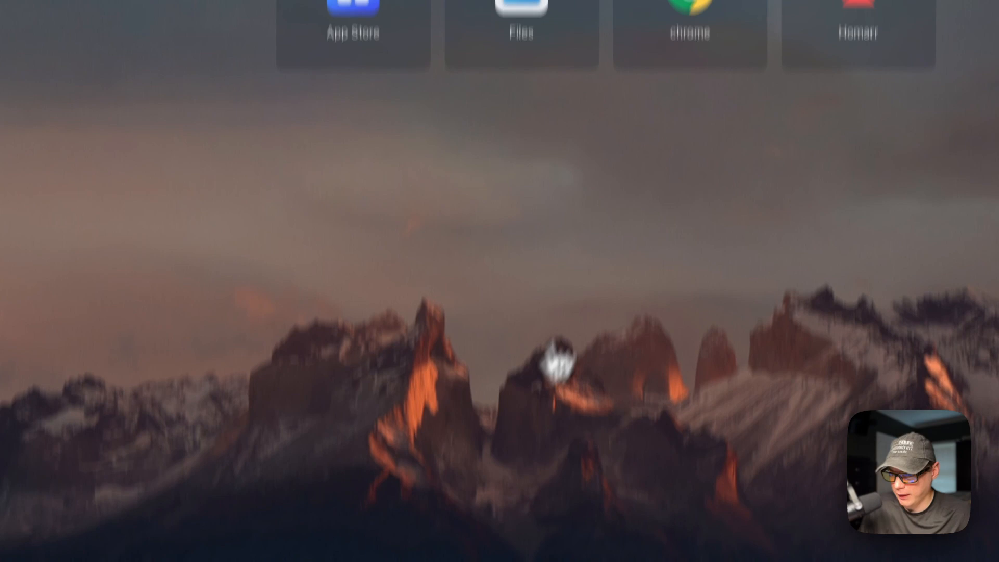
left_click(134, 84)
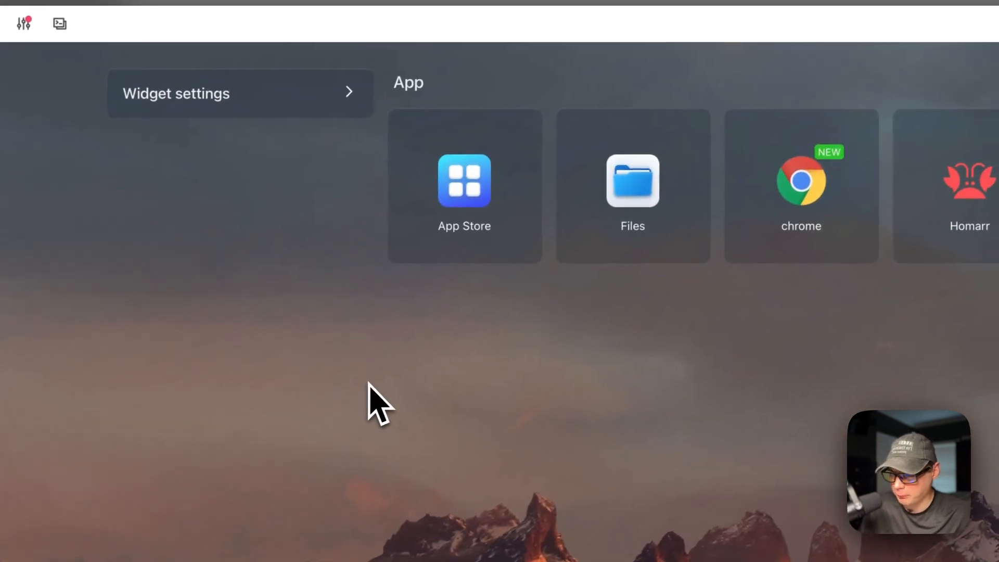
In Files, go into AppData, big-bear-homarr and its configs folder to check Homarr's files.
left_click(632, 180)
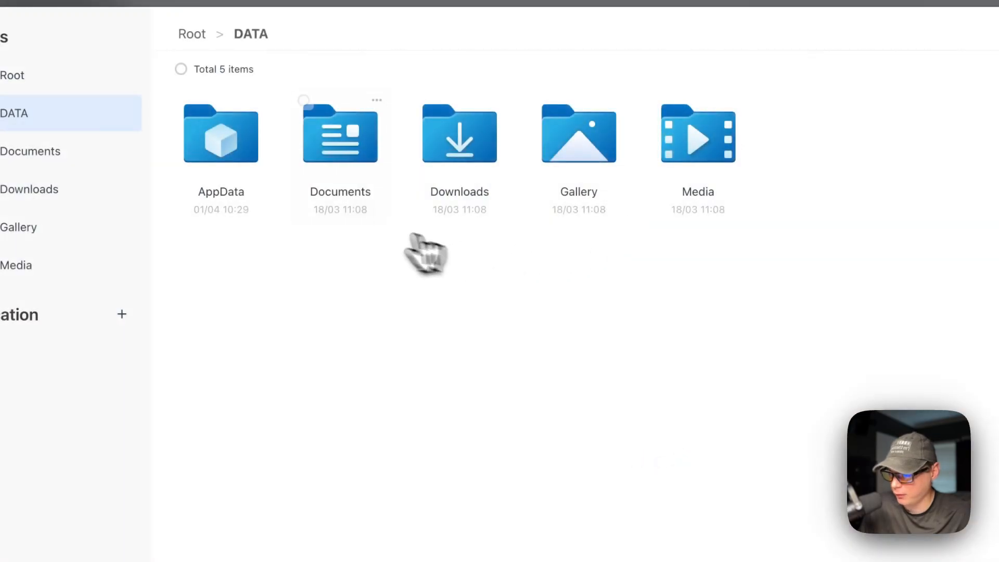
double_click(221, 135)
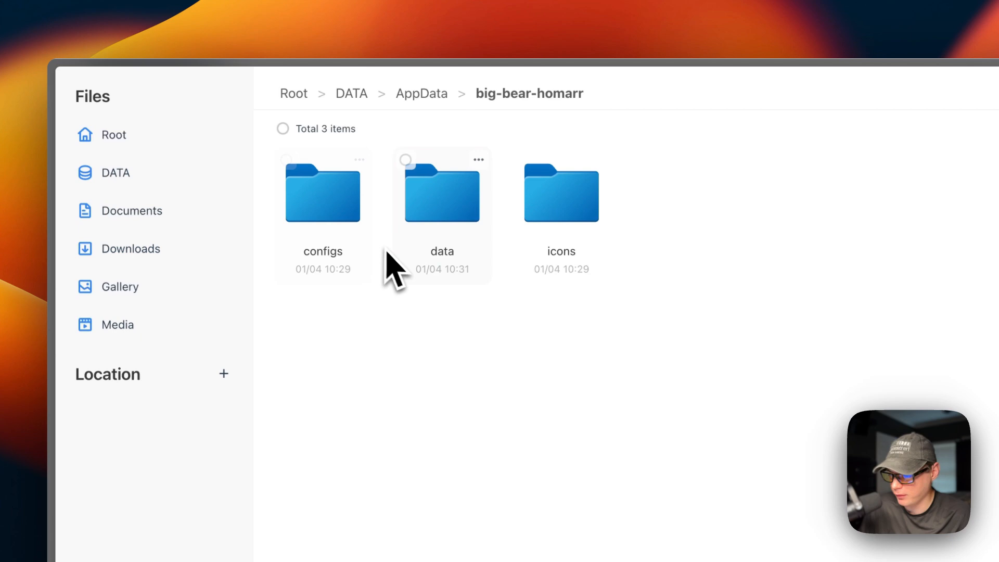
double_click(322, 194)
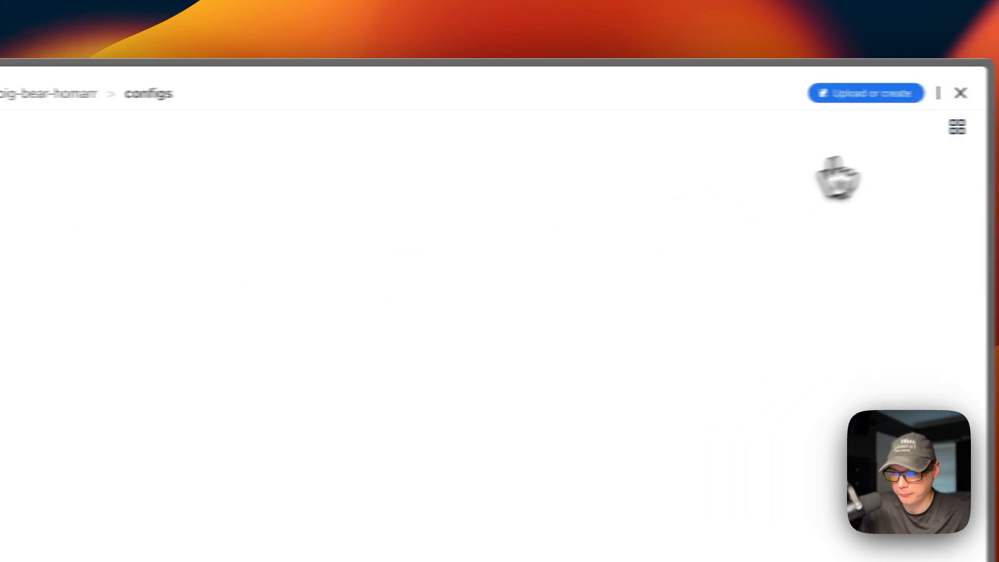